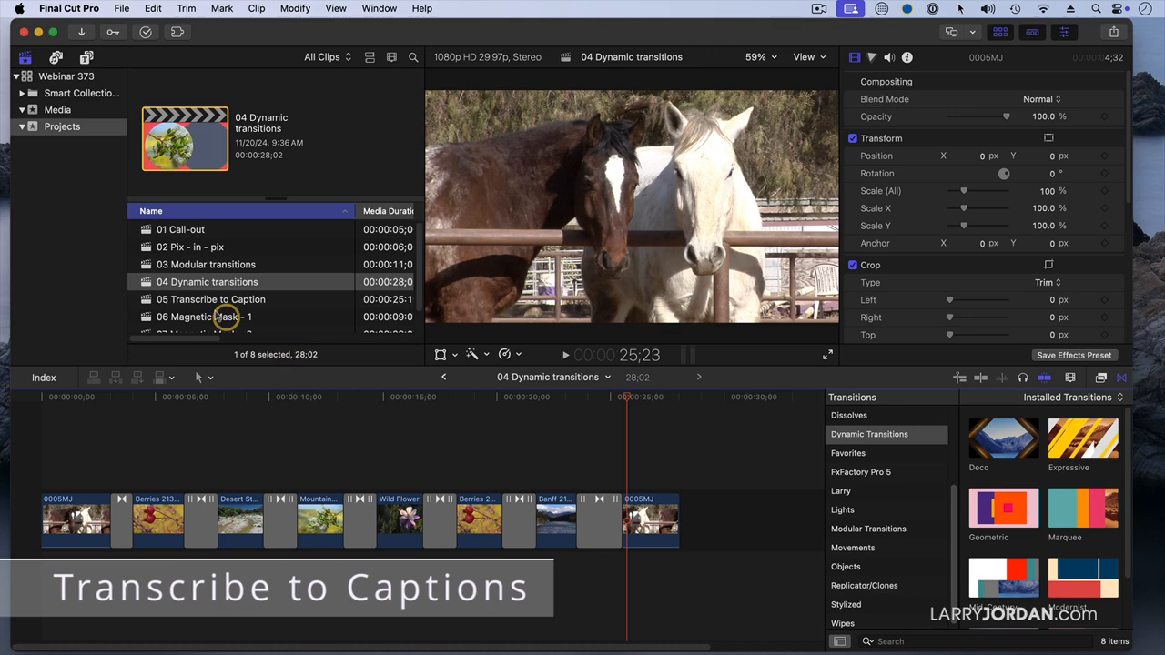
Load the 05 Transcribe to Caption project so its stand-up clip sits in the timeline
click(211, 299)
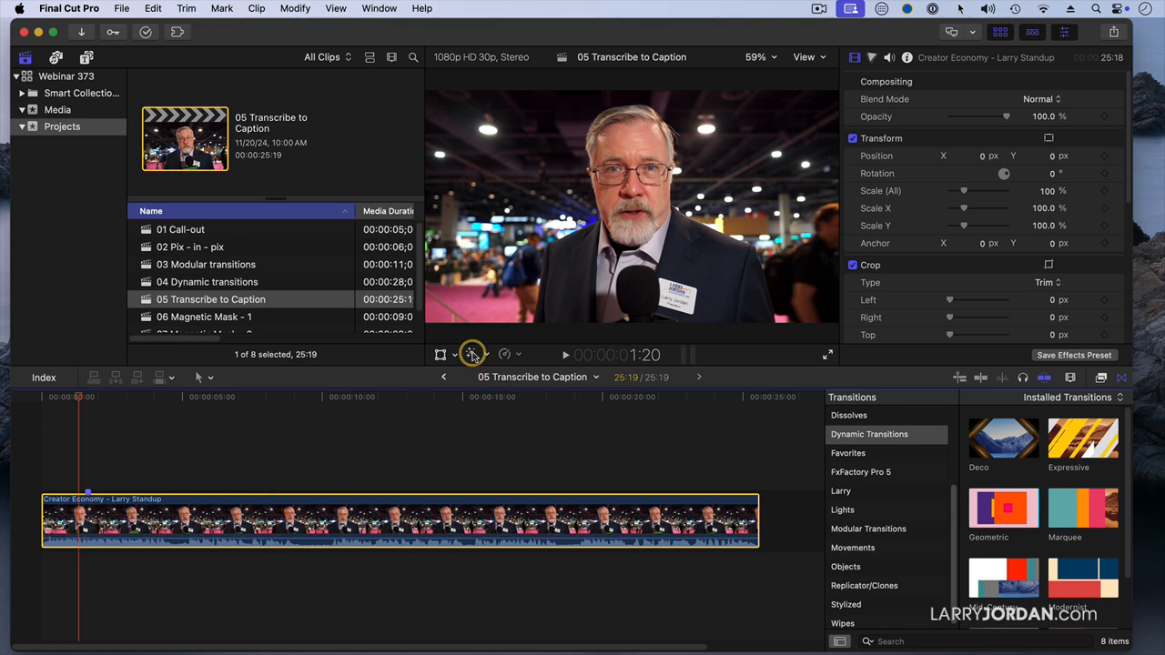
Check the clip's Enhancements menu, then bring up the stand-up clip's shortcut menu with Transcribe to Captions
click(473, 354)
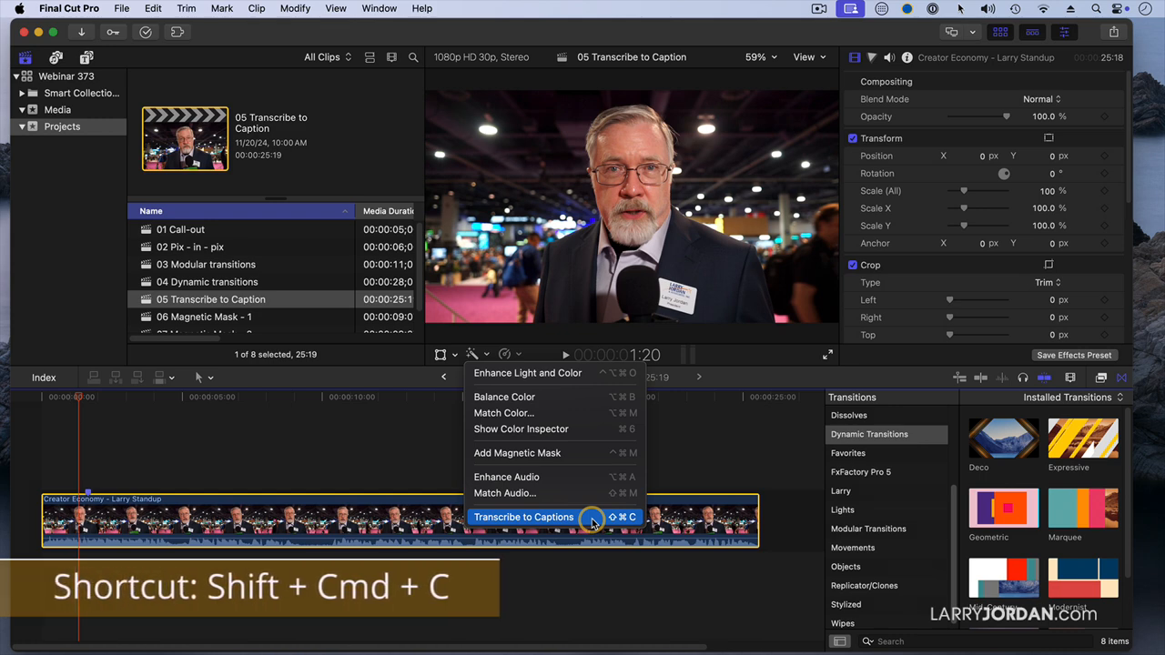
mouse_move(690, 471)
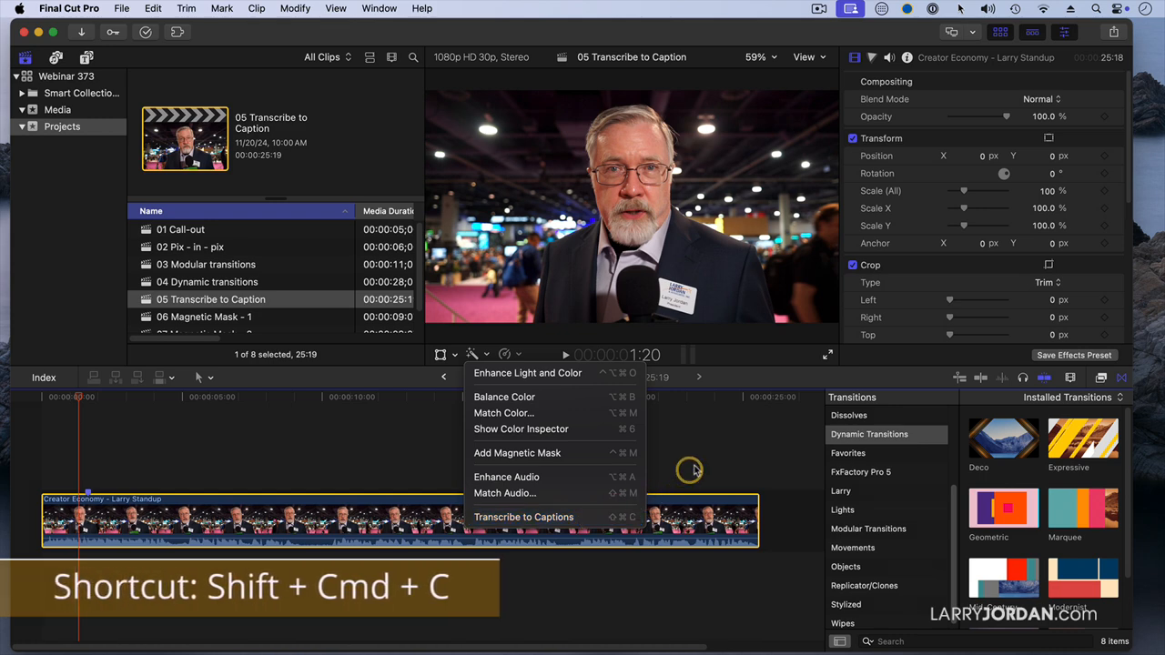
right_click(546, 521)
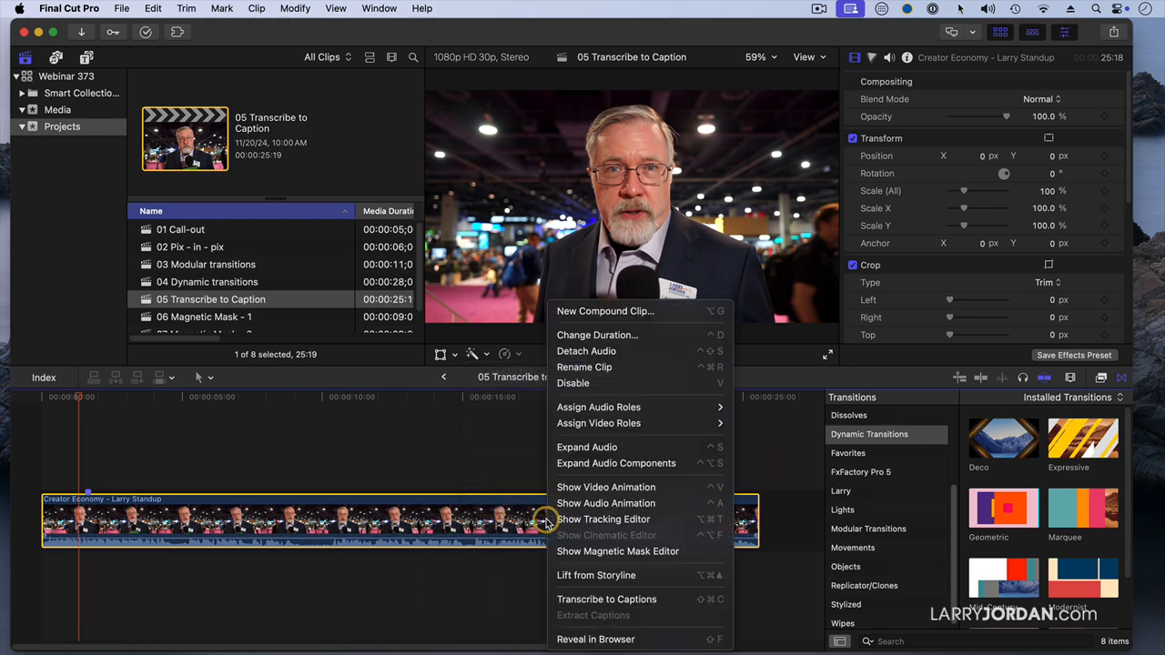
mouse_move(607, 599)
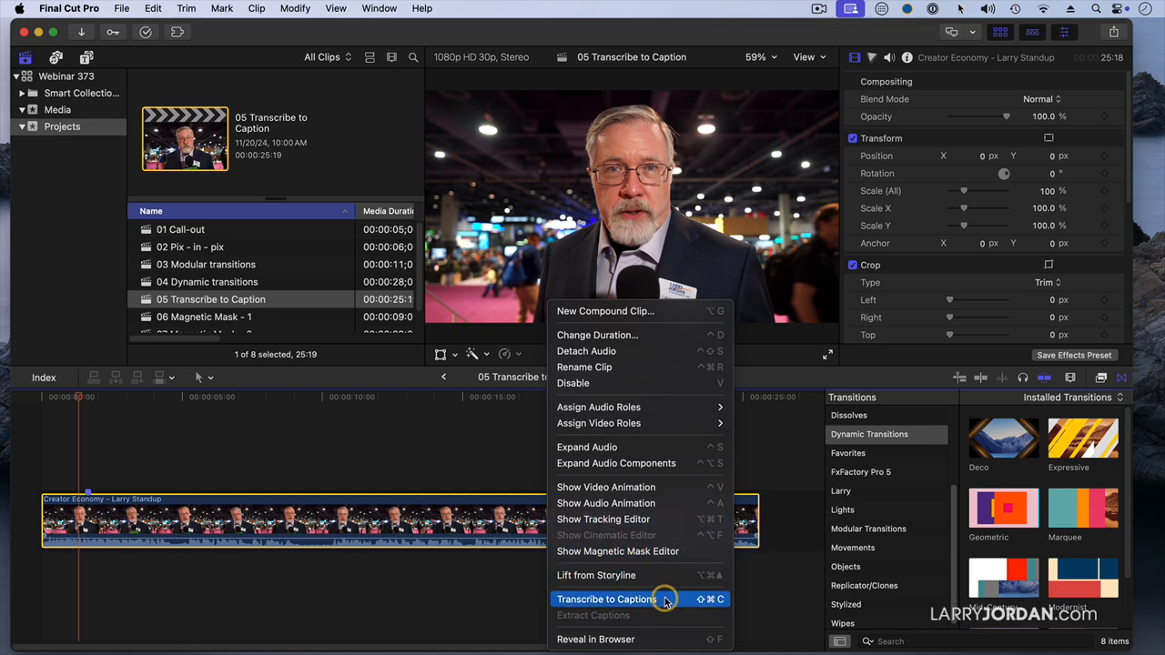
click(606, 599)
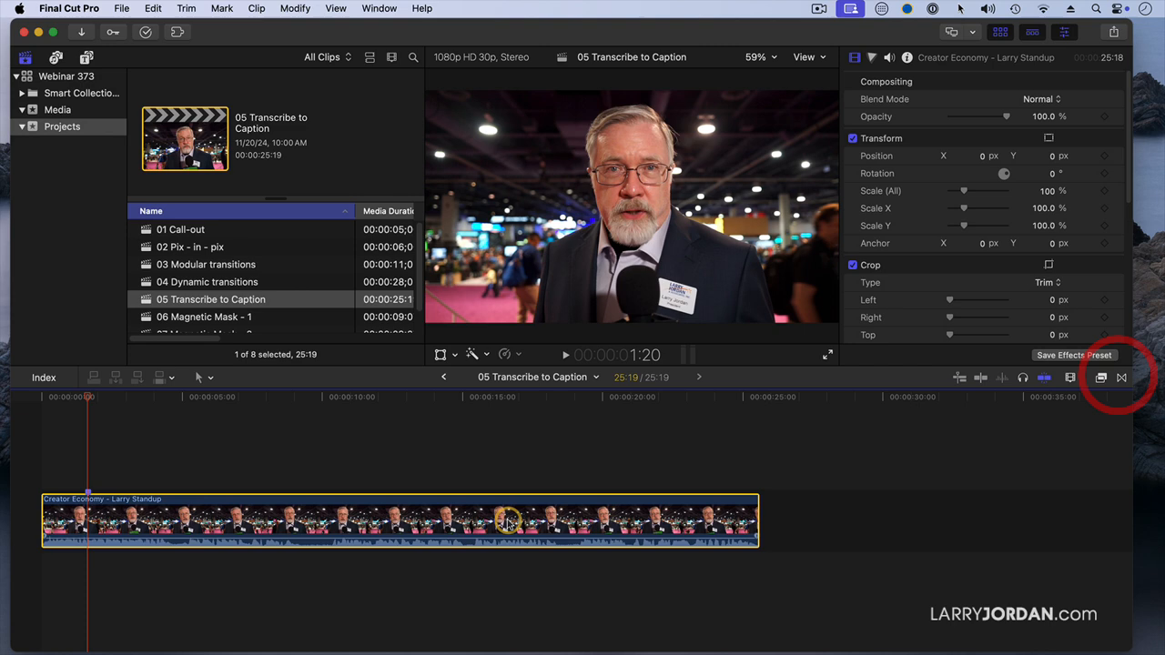
right_click(510, 520)
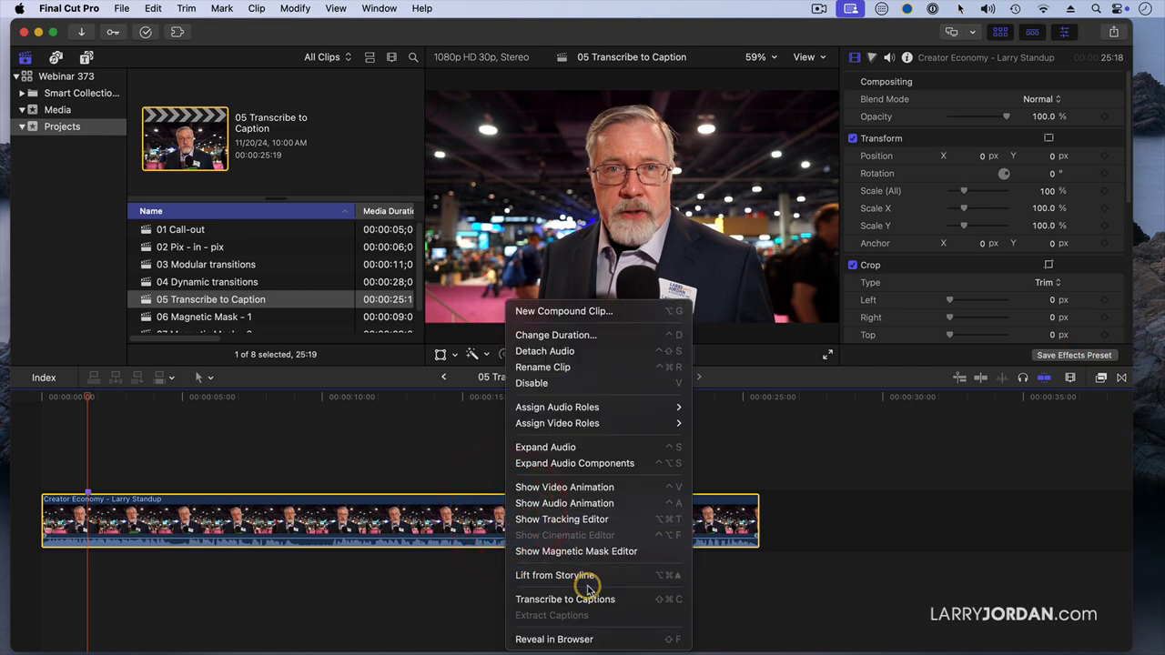
Run Transcribe to Captions so caption clips appear above the stand-up clip
click(566, 600)
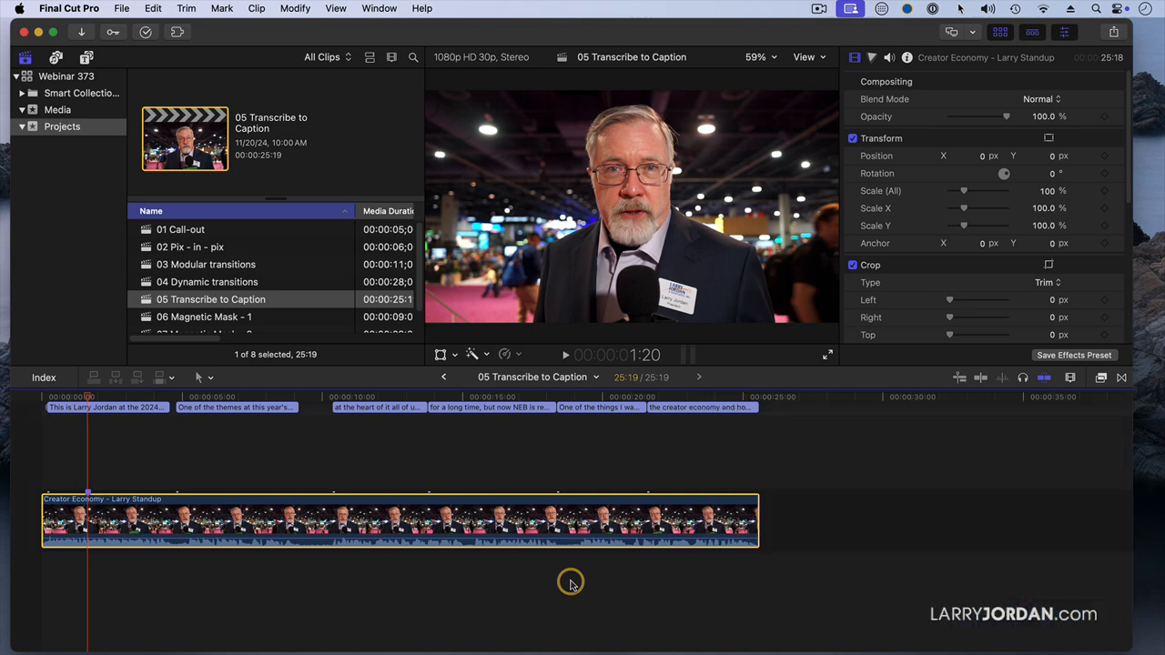
click(109, 407)
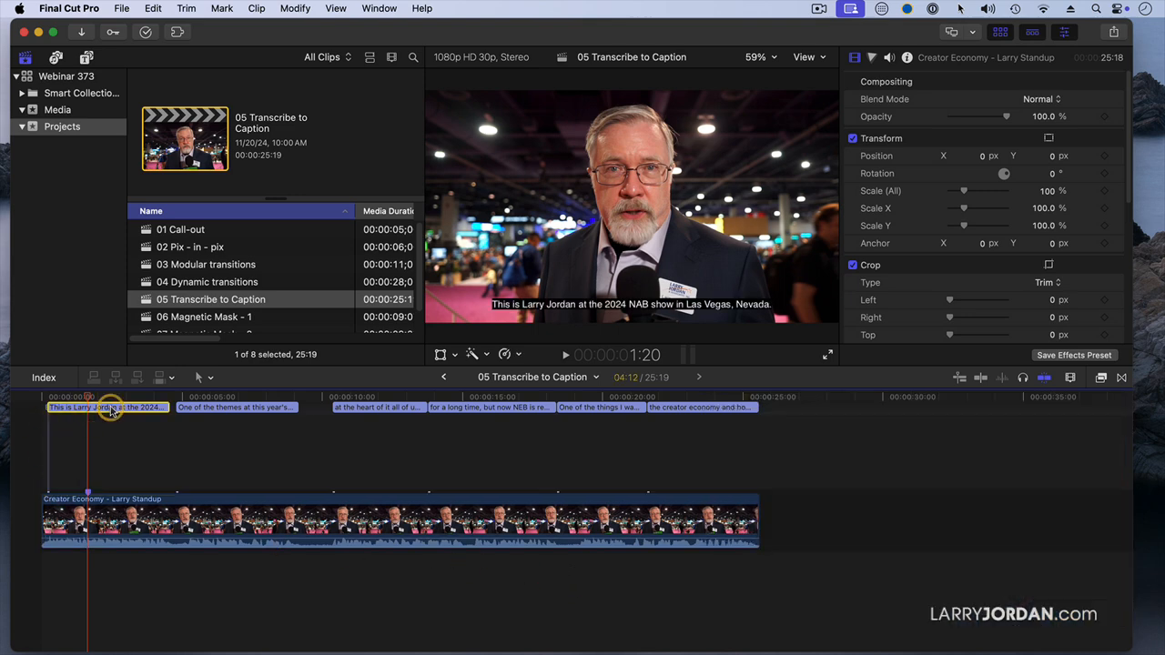
double_click(104, 407)
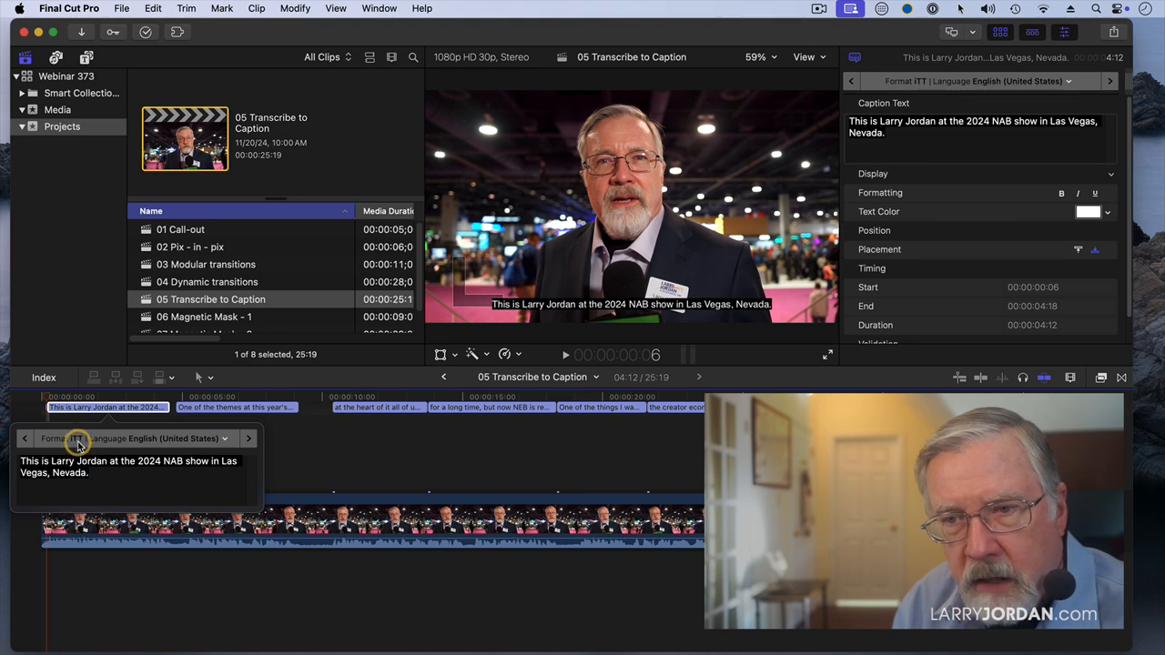
mouse_move(76, 439)
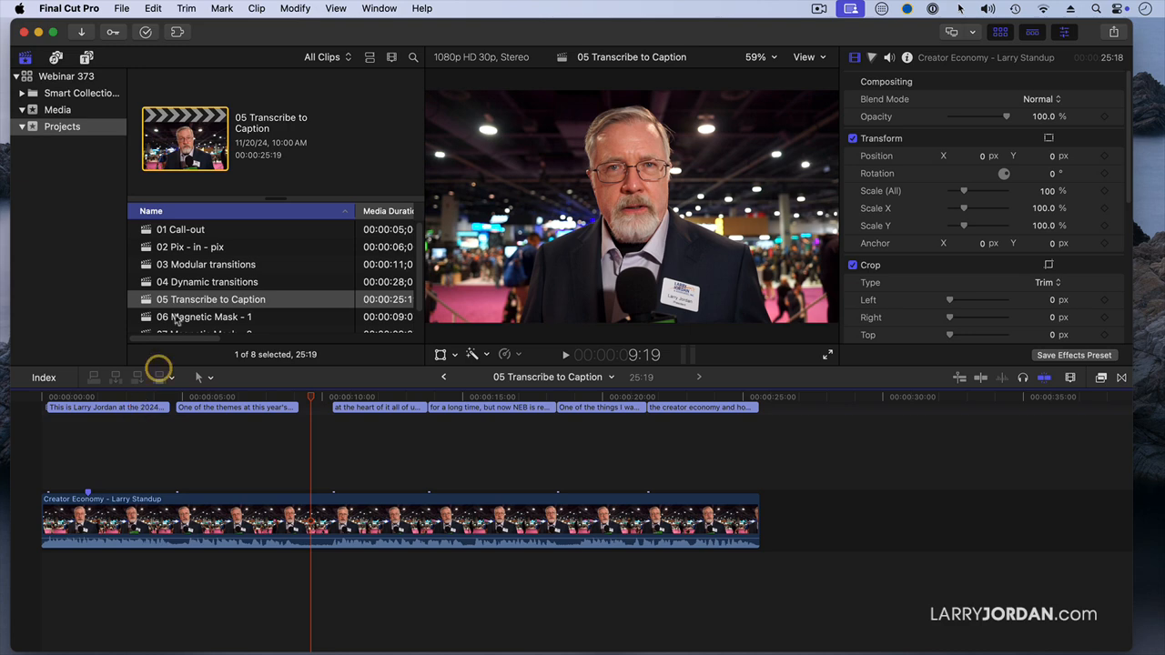
In Edit Roles > Captions, add an SRT caption role in English and apply it
click(294, 8)
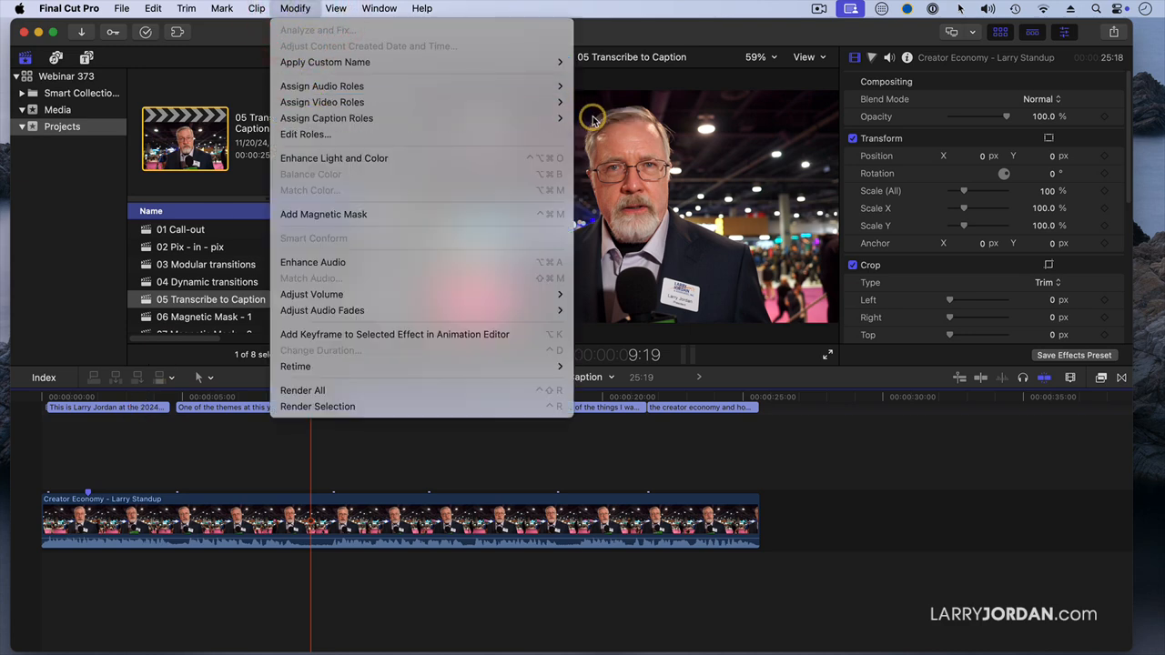
click(305, 134)
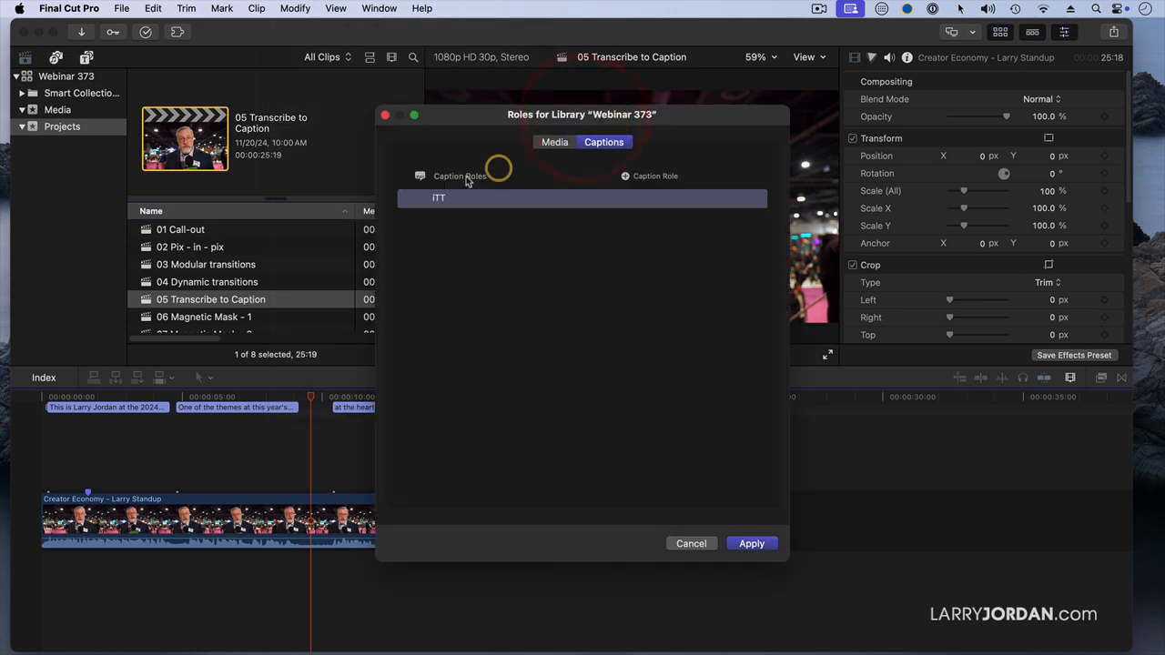
click(439, 197)
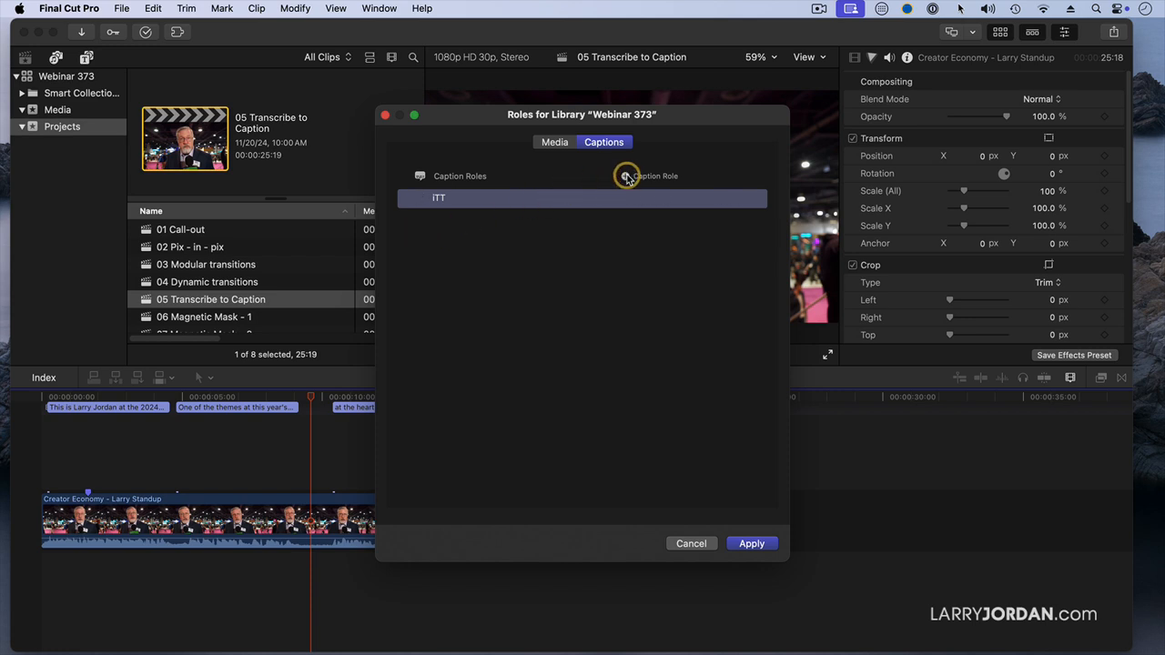
click(656, 176)
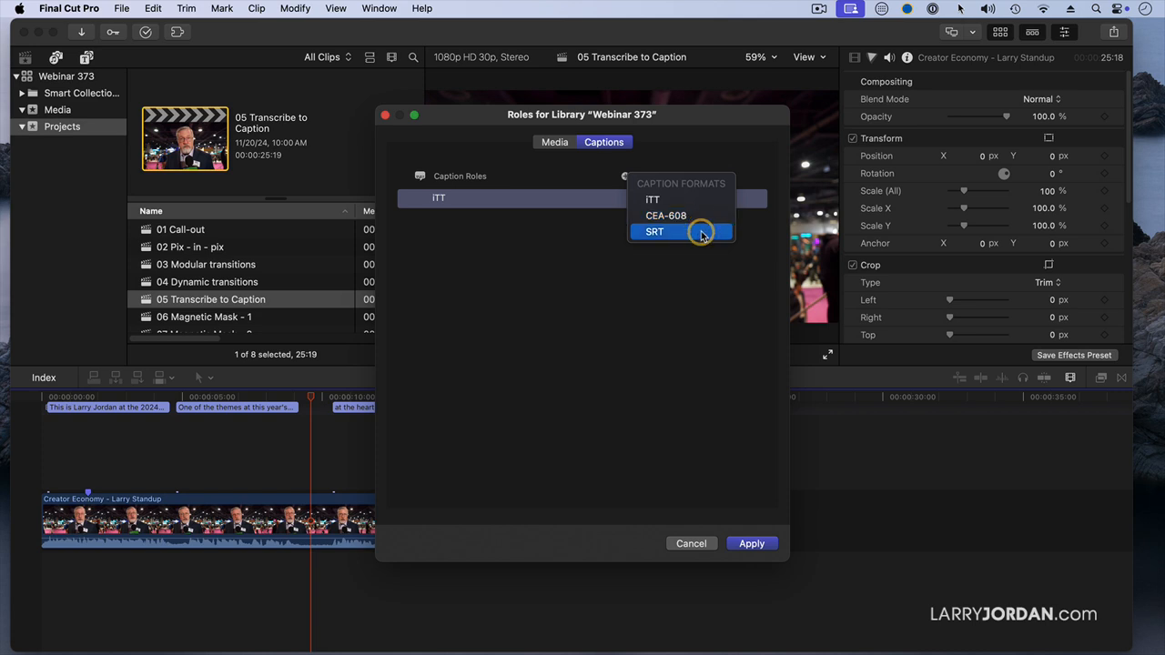
mouse_move(696, 236)
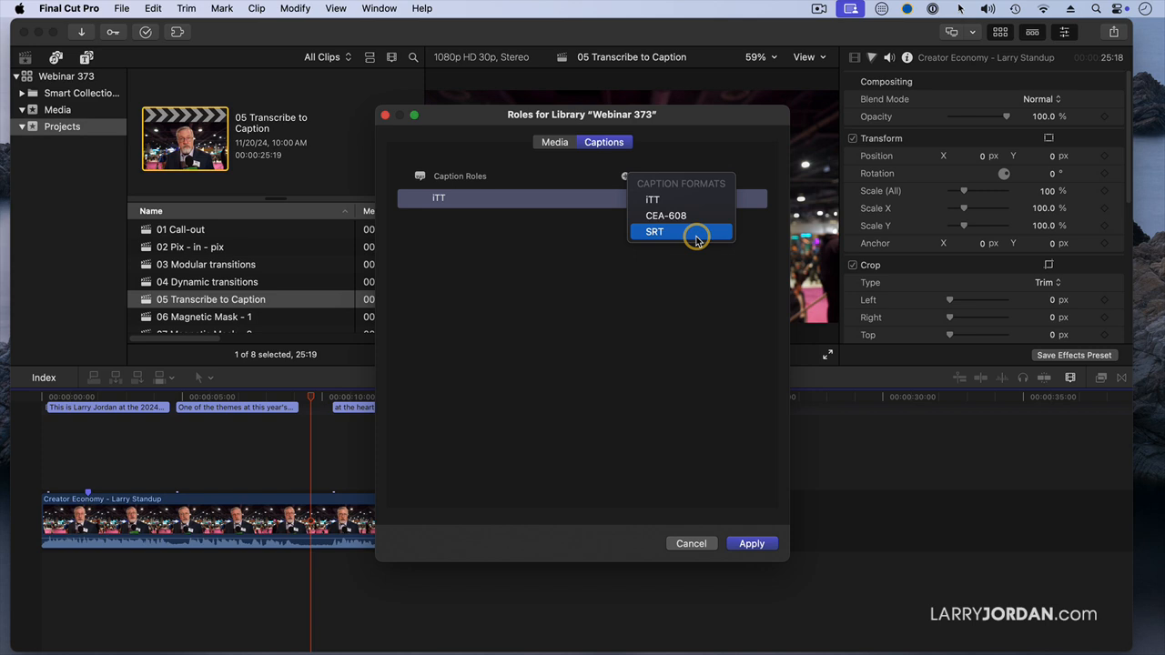
click(654, 231)
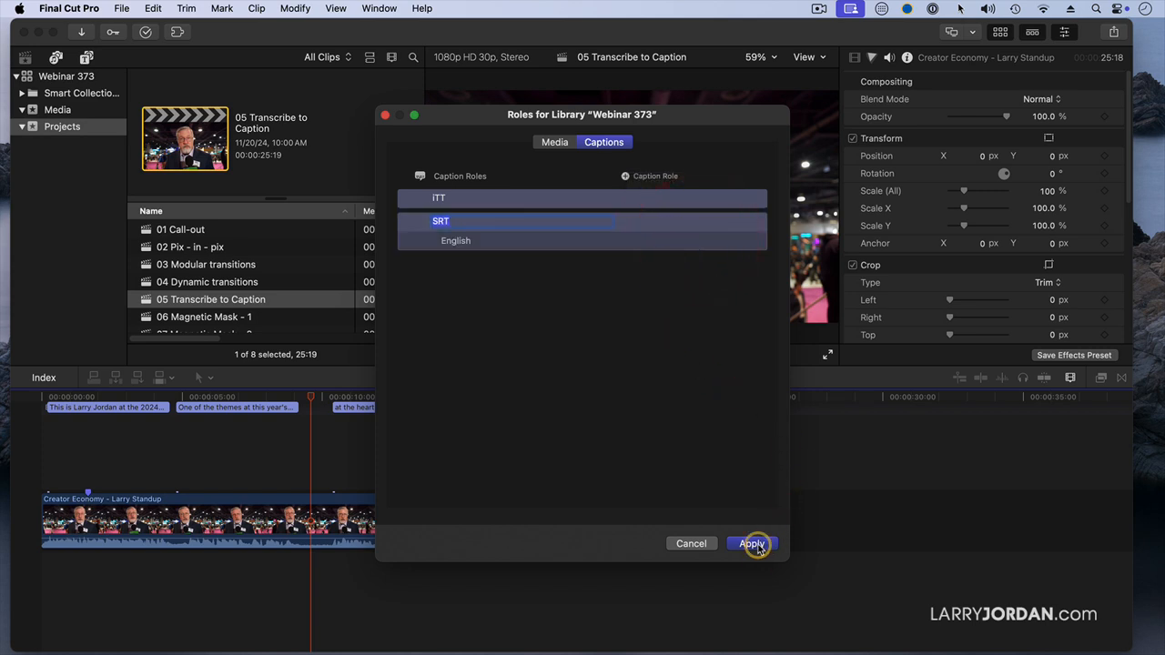
click(751, 544)
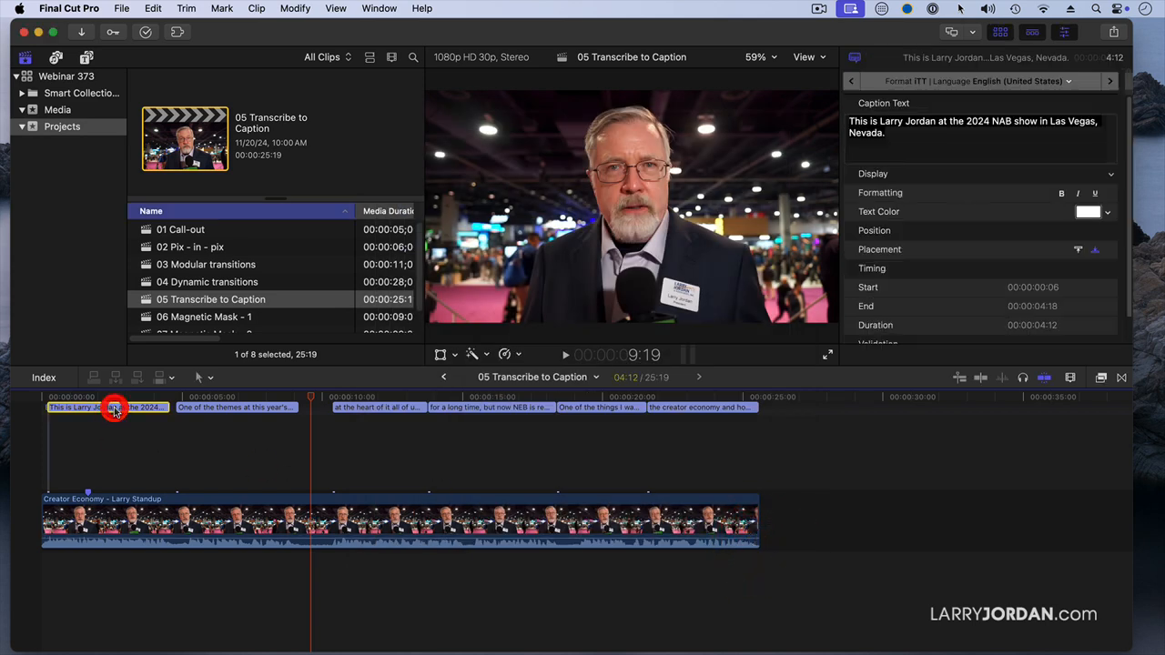
Select all six captions and assign them the SRT English role, confirming the conversion from iTT
click(481, 407)
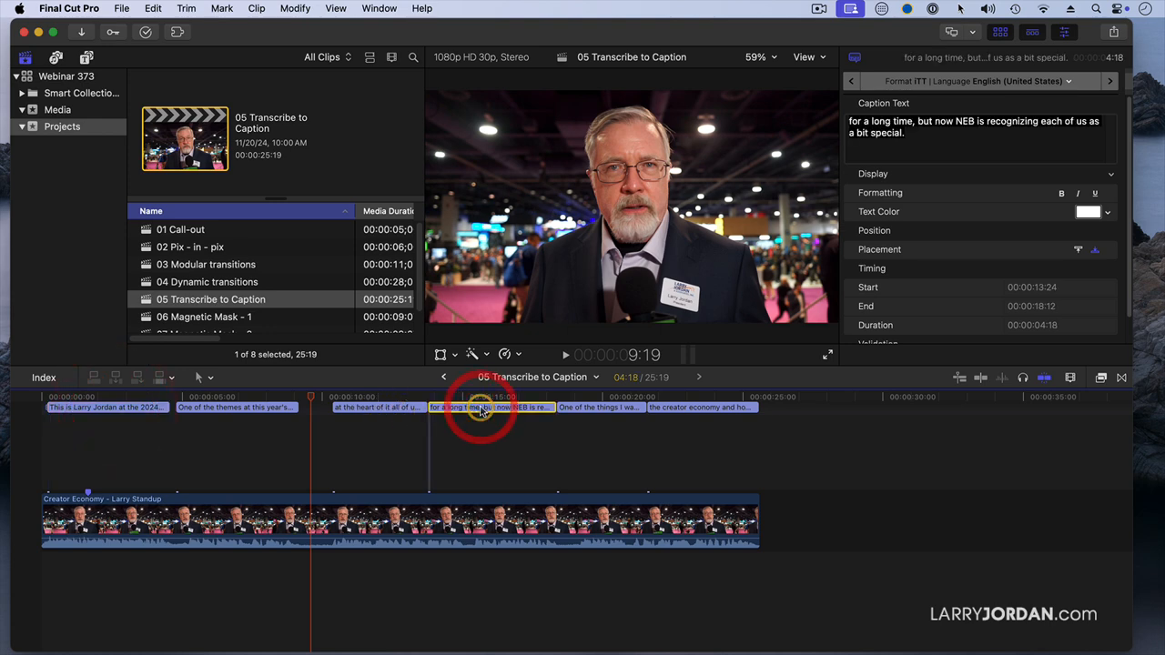
key(cmd+a)
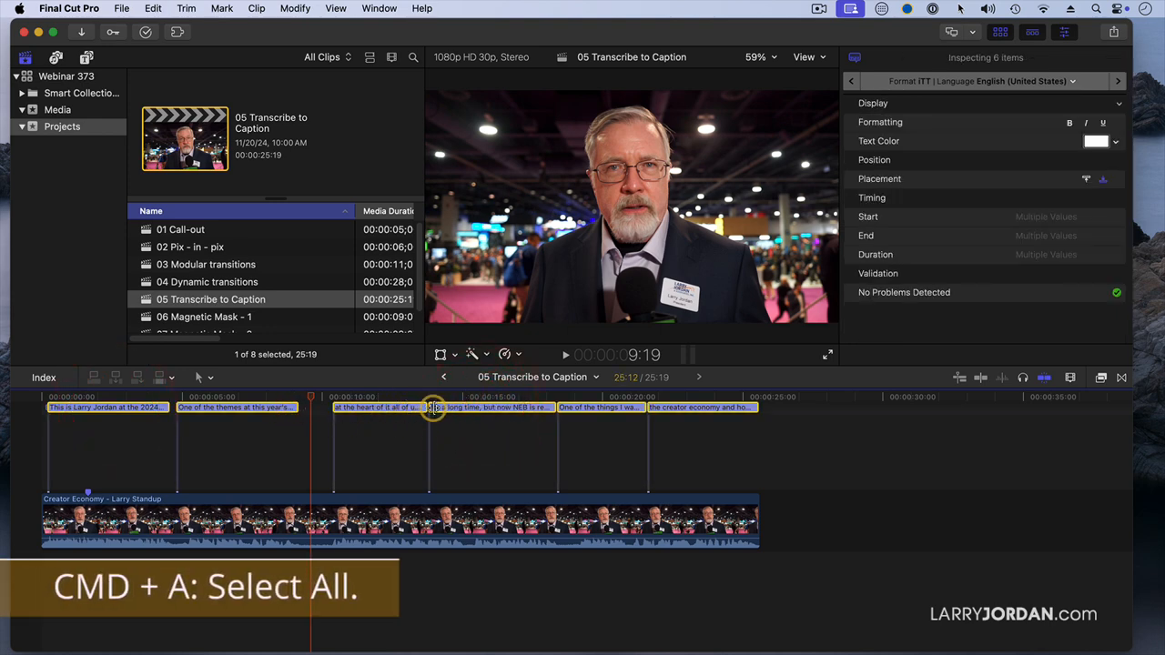
key(cmd+a)
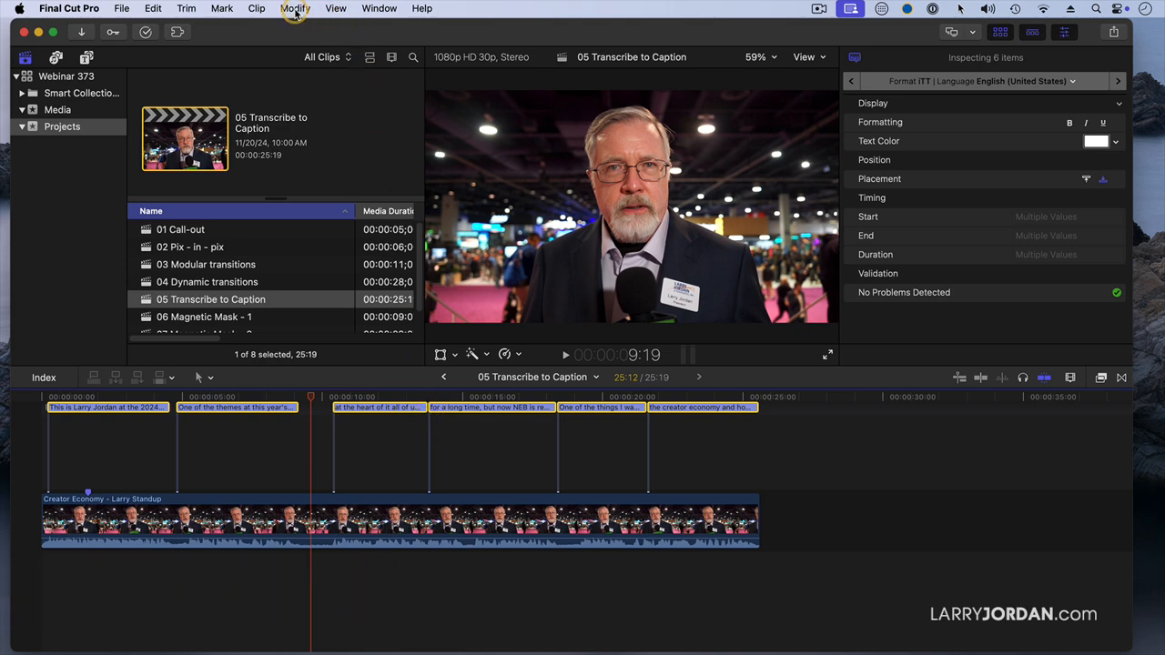
click(295, 8)
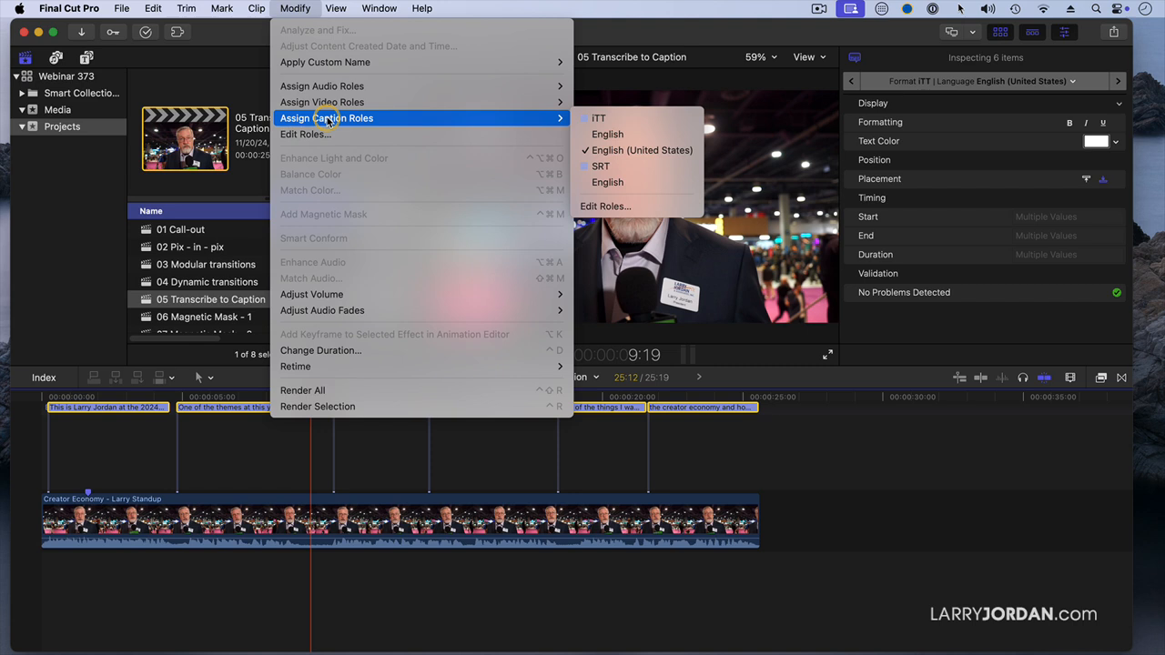
mouse_move(605, 119)
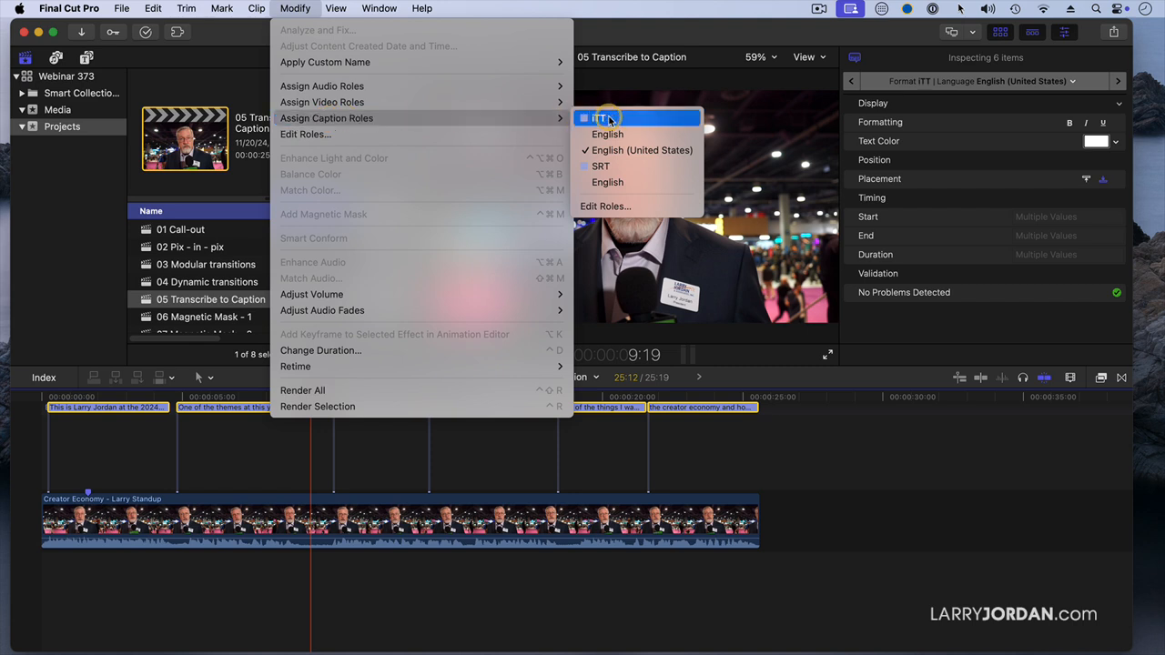
mouse_move(607, 182)
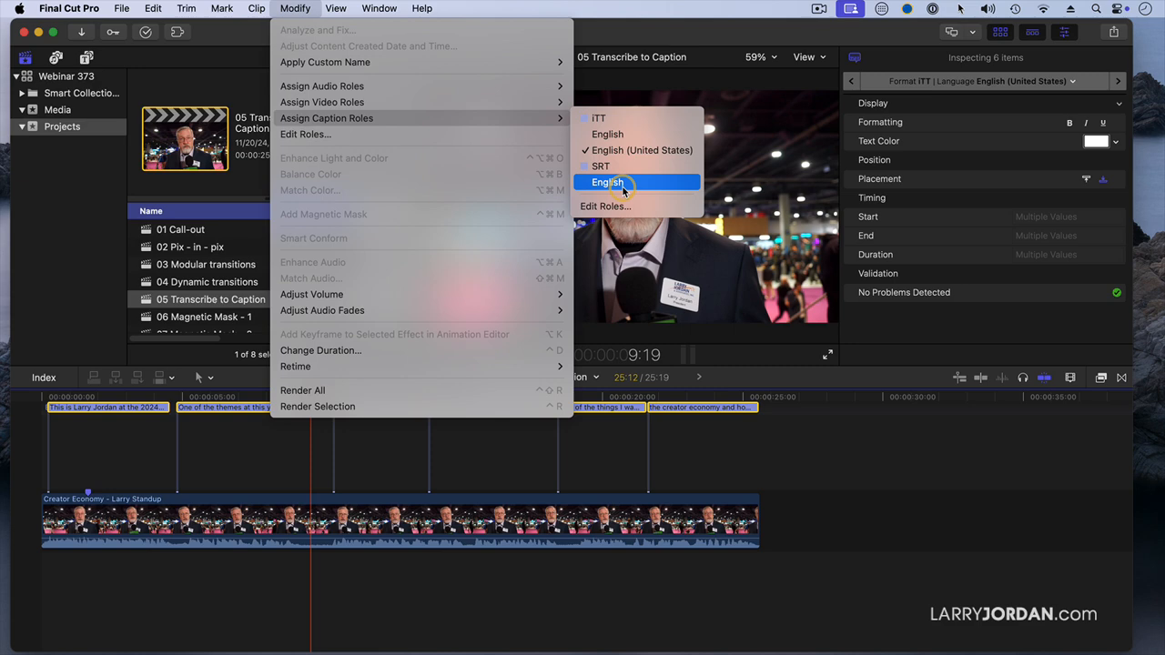
click(607, 182)
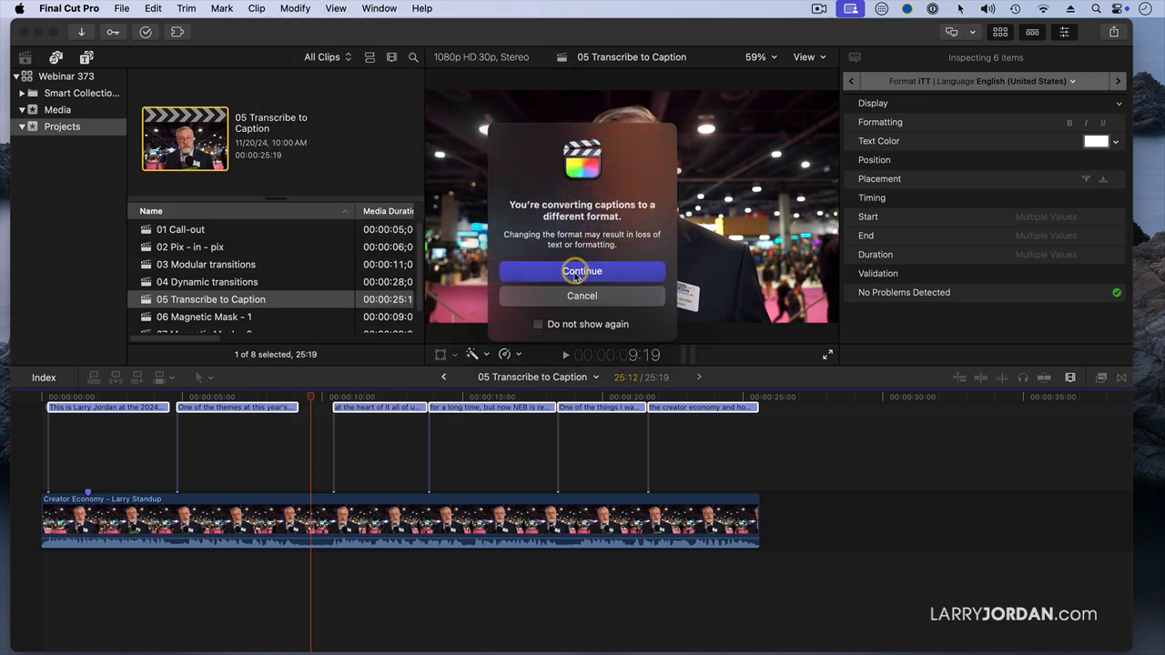
click(582, 271)
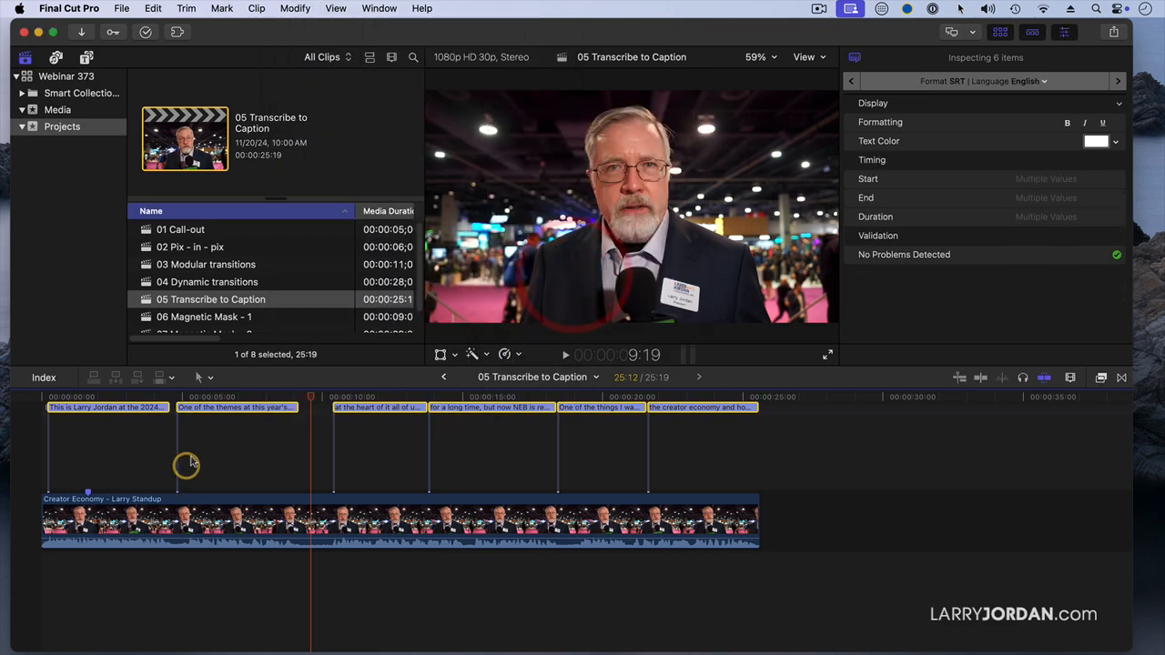
double_click(229, 407)
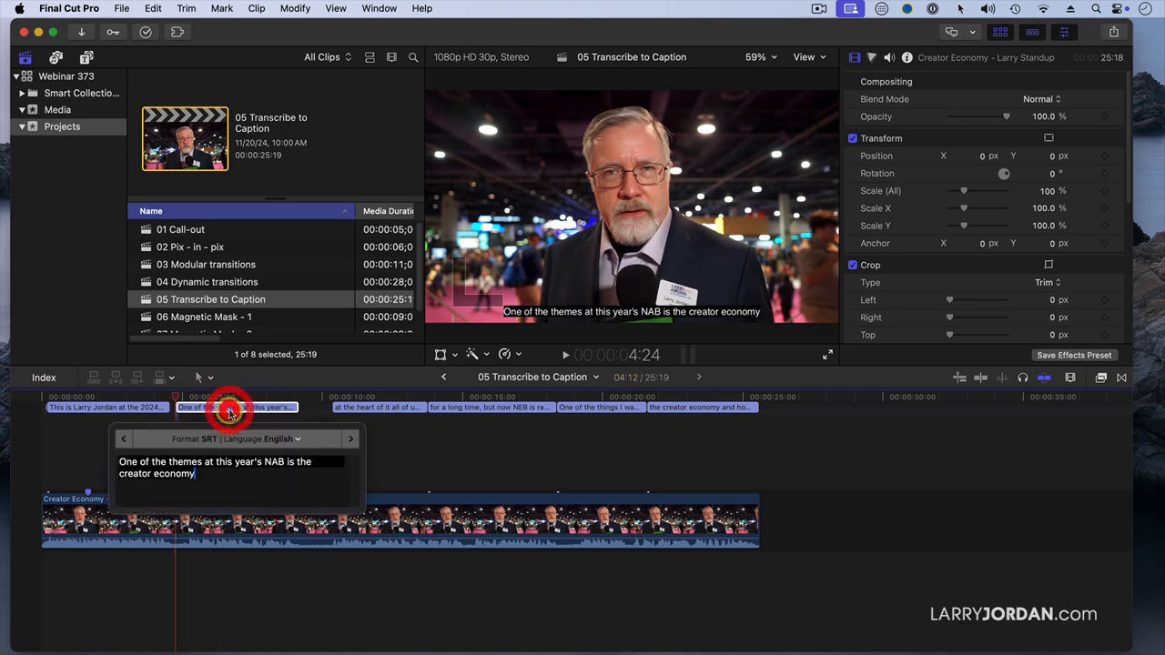
click(230, 407)
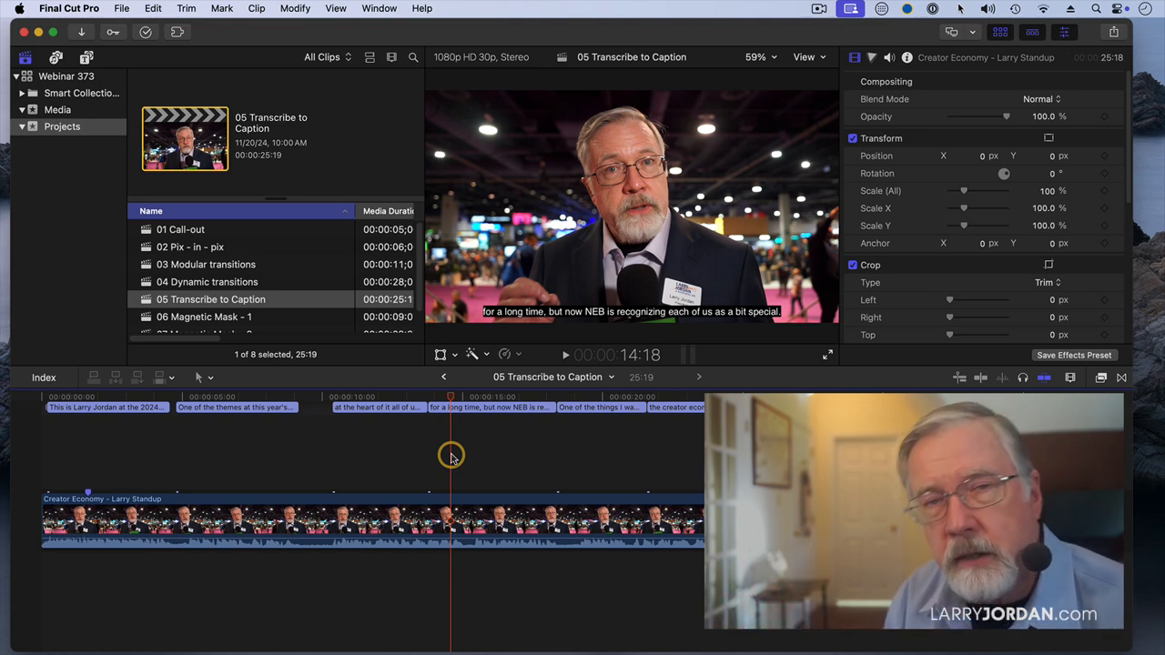
mouse_move(128, 396)
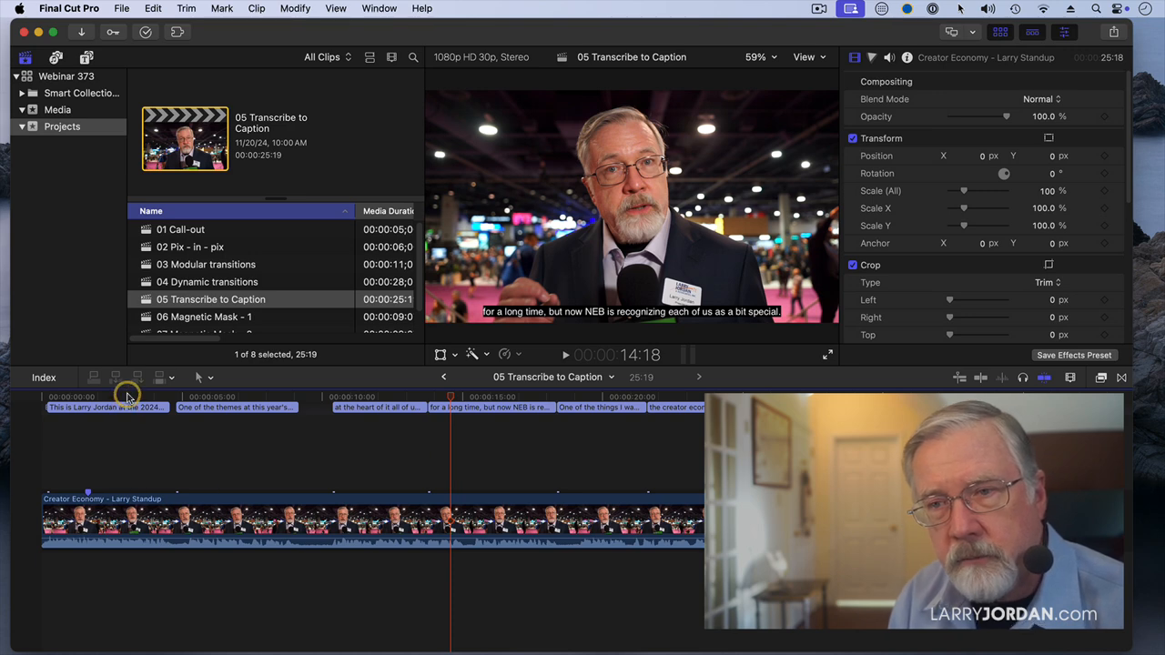